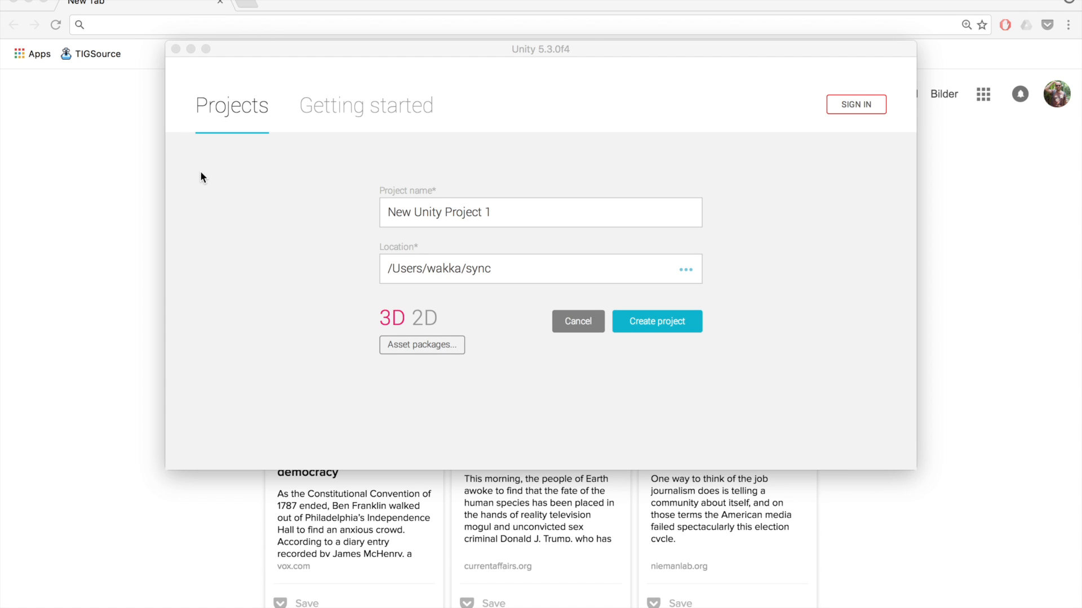
Name the new 3D project 'NPBehaveTutorials' and create it
{"action": "left_click", "coordinate": [540, 212]}
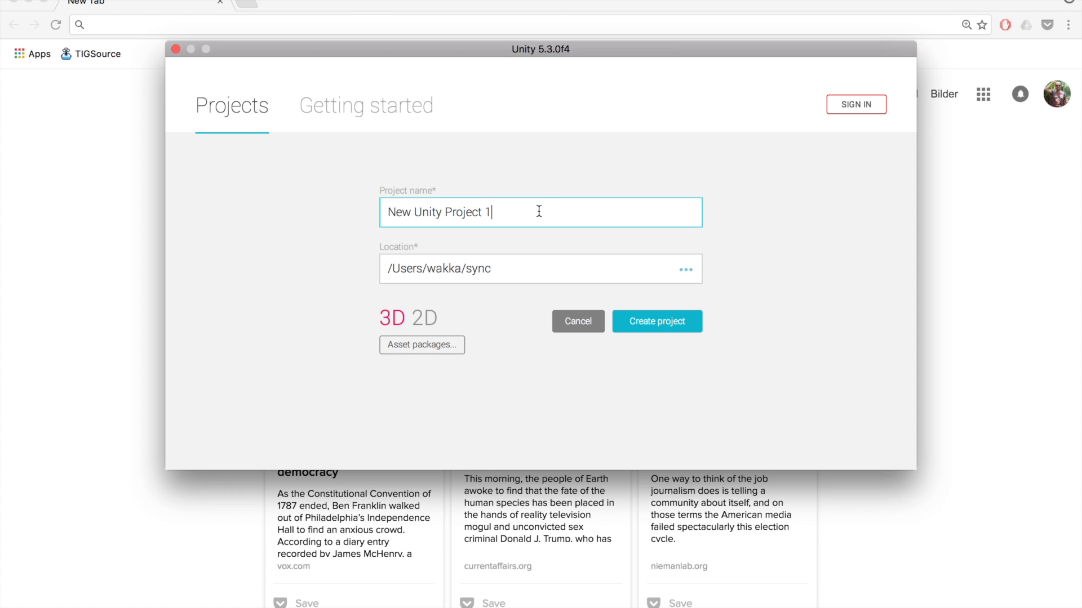
{"action": "type", "text": "NP"}
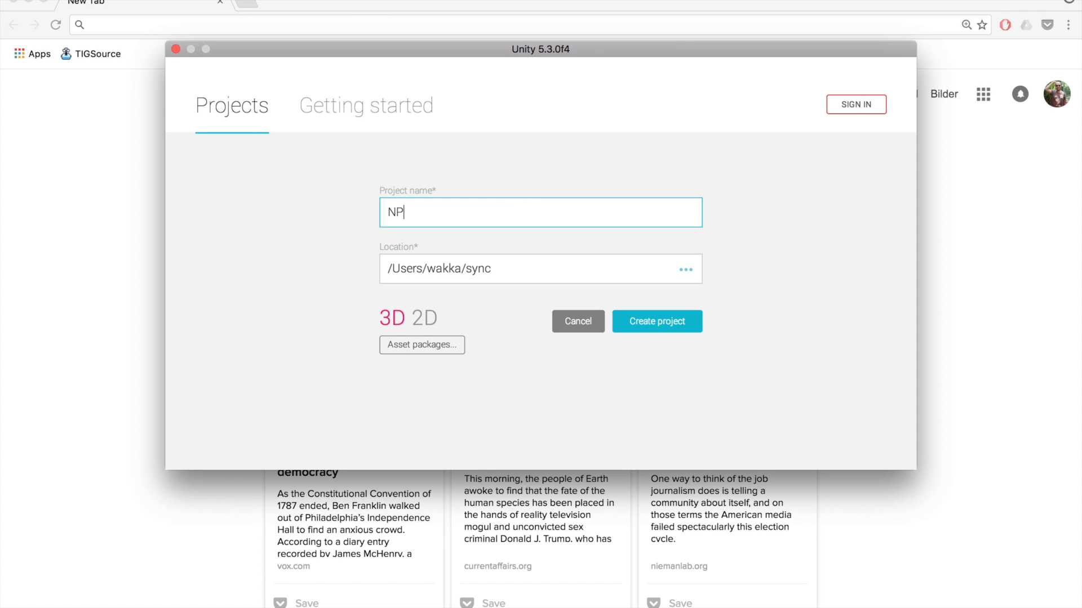
{"action": "type", "text": "Bev"}
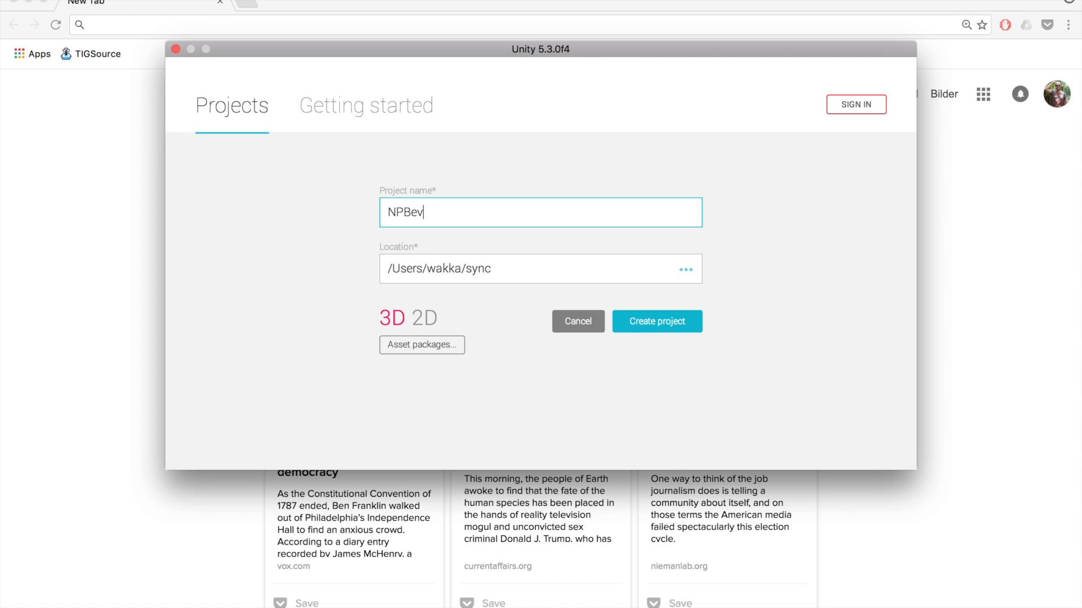
{"action": "type", "text": "have"}
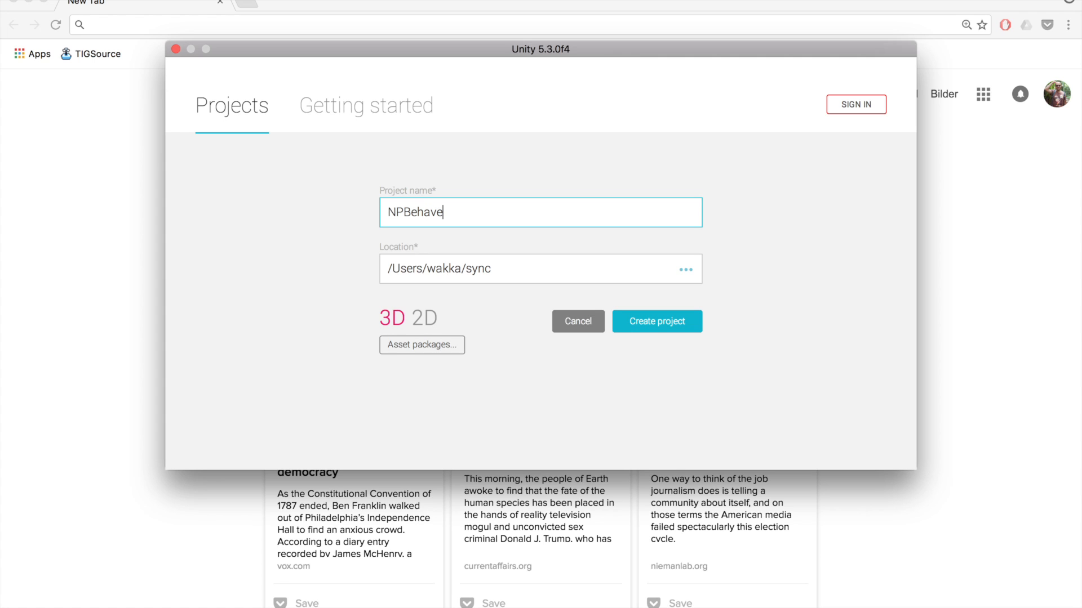
{"action": "type", "text": "Tuto"}
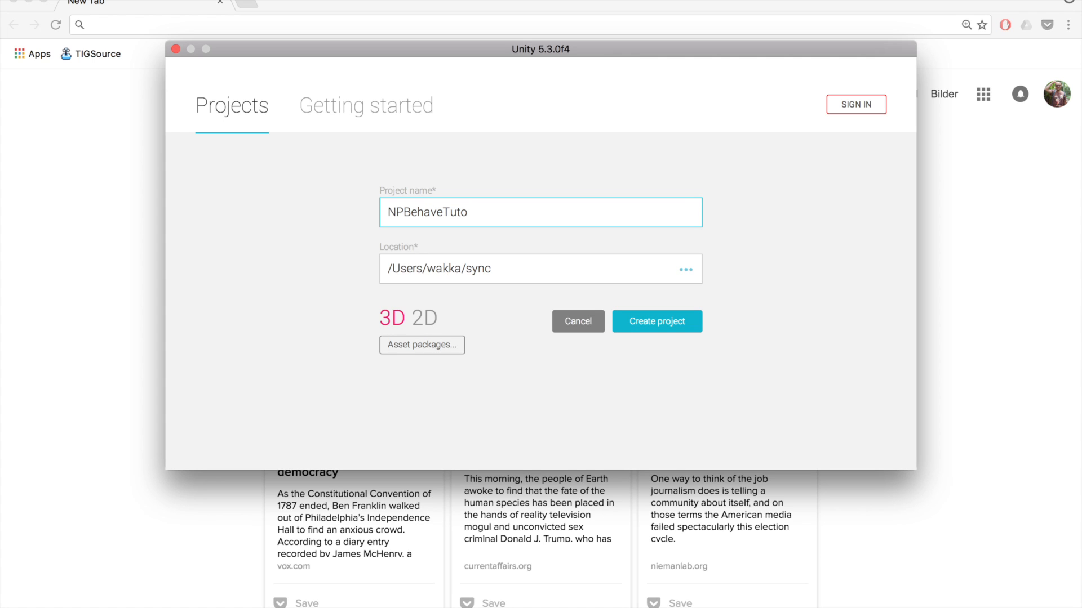
{"action": "type", "text": "rials"}
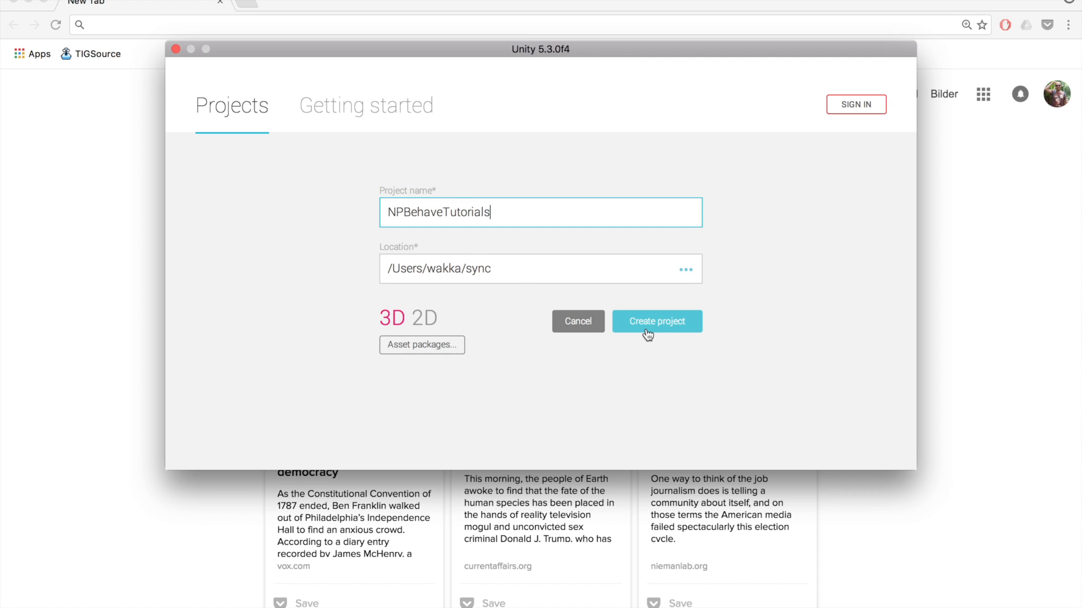
{"action": "left_click", "coordinate": [656, 322]}
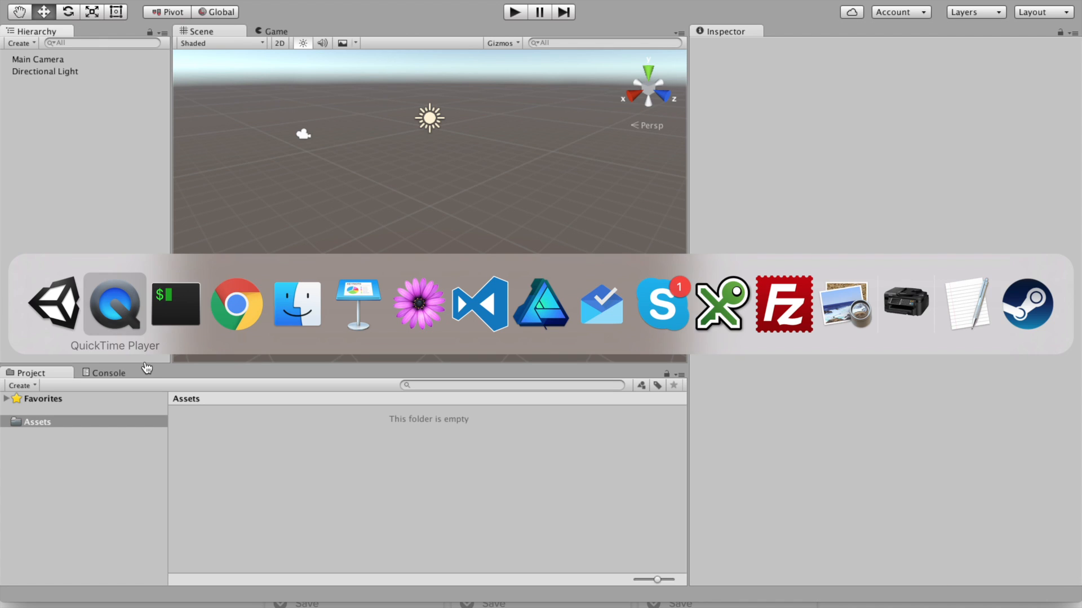
Search Google in Chrome for 'npbehave github'
{"action": "left_click", "coordinate": [236, 304]}
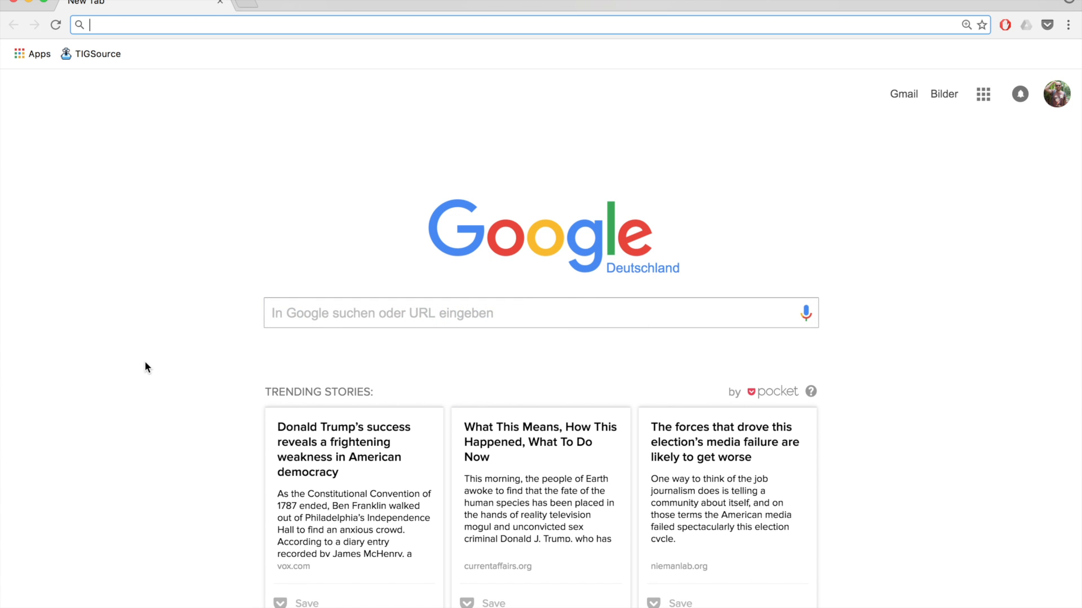
{"action": "type", "text": "npbehave github"}
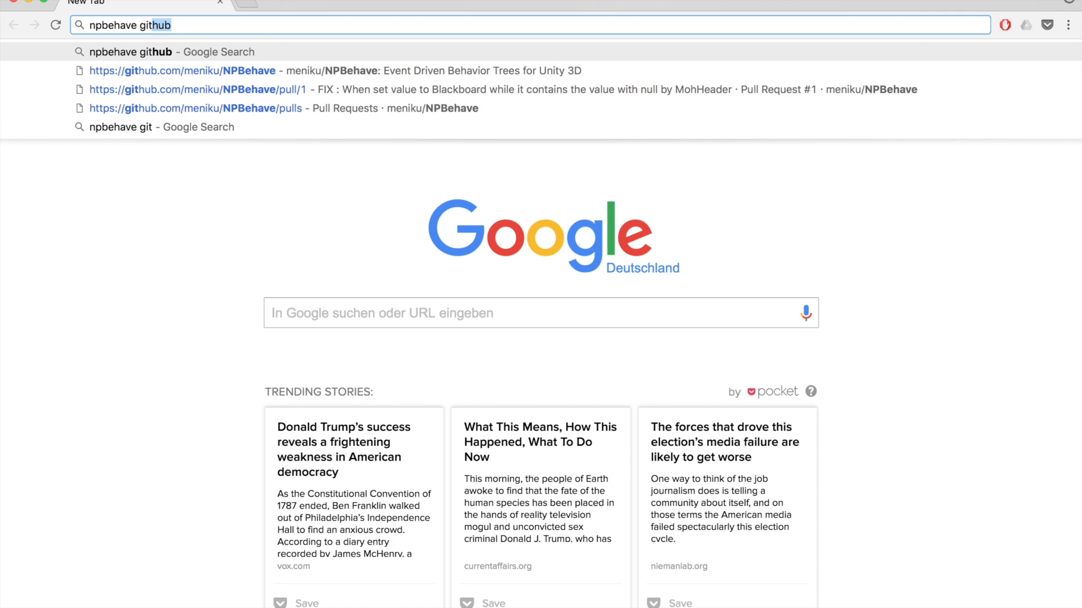
{"action": "key", "text": "Return"}
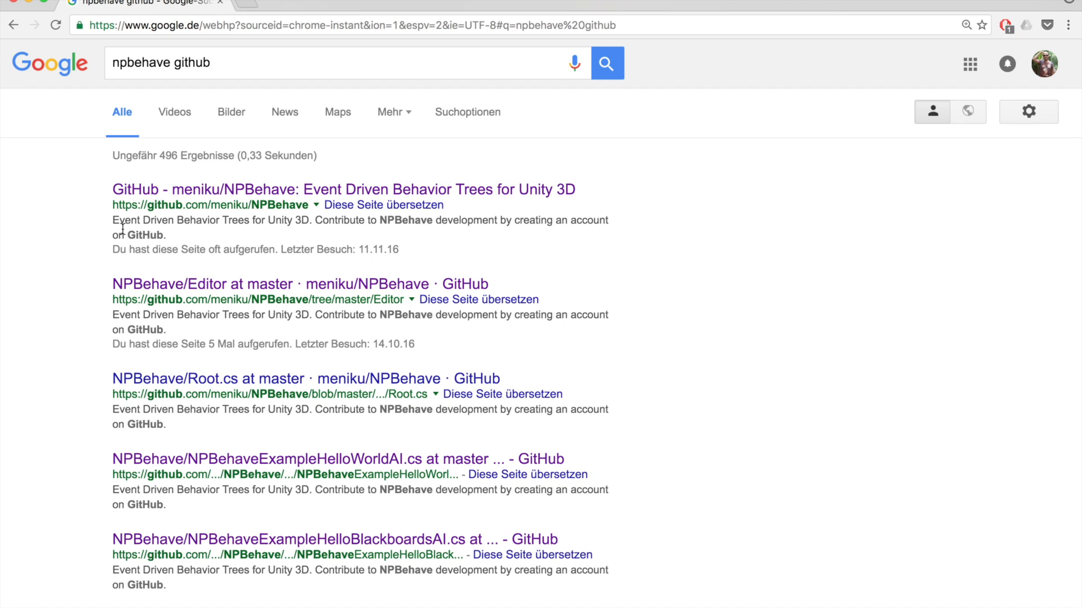
{"action": "mouse_move", "coordinate": [310, 212]}
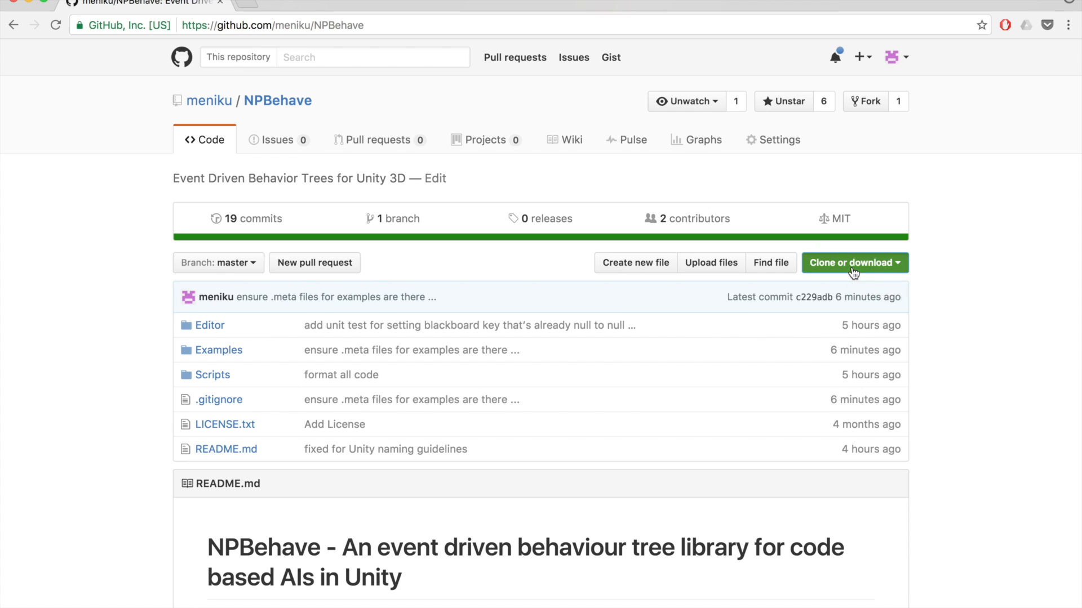
Download the NPBehave repository from GitHub as a ZIP archive
{"action": "left_click", "coordinate": [855, 262]}
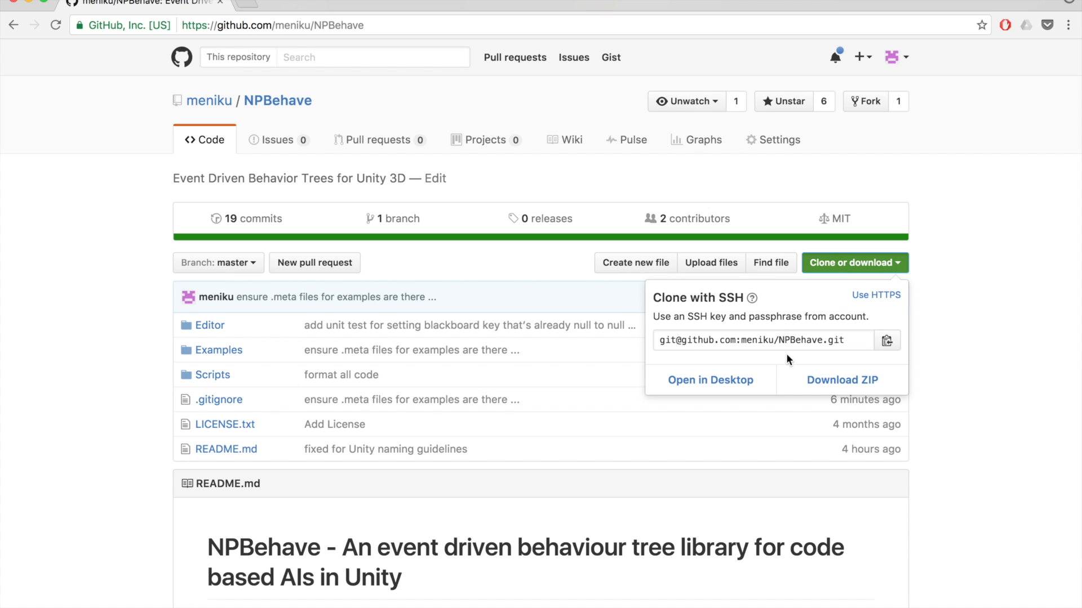
{"action": "mouse_move", "coordinate": [816, 340]}
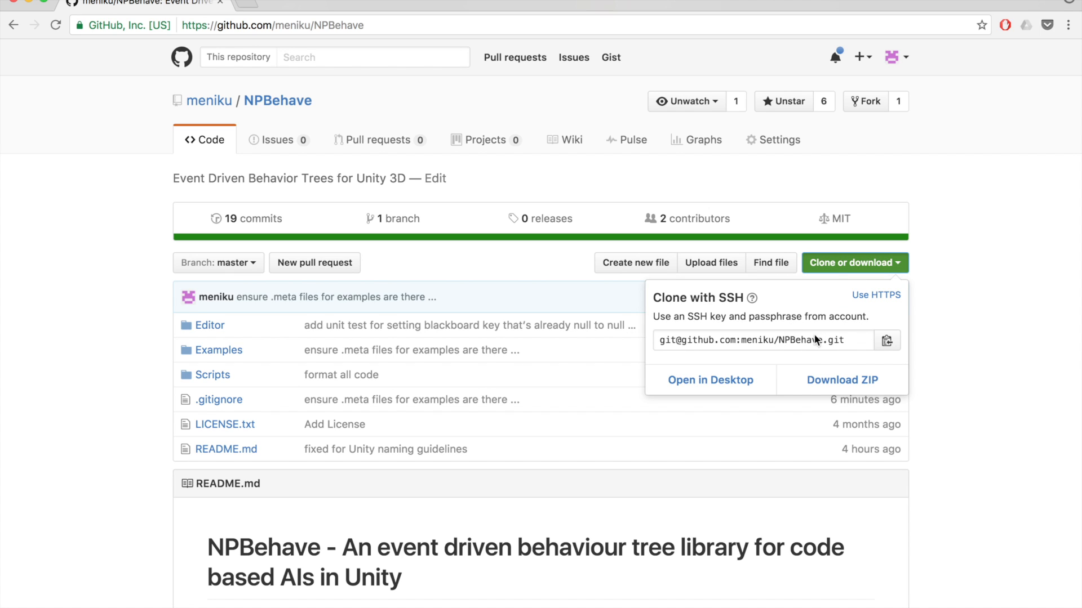
{"action": "mouse_move", "coordinate": [843, 351]}
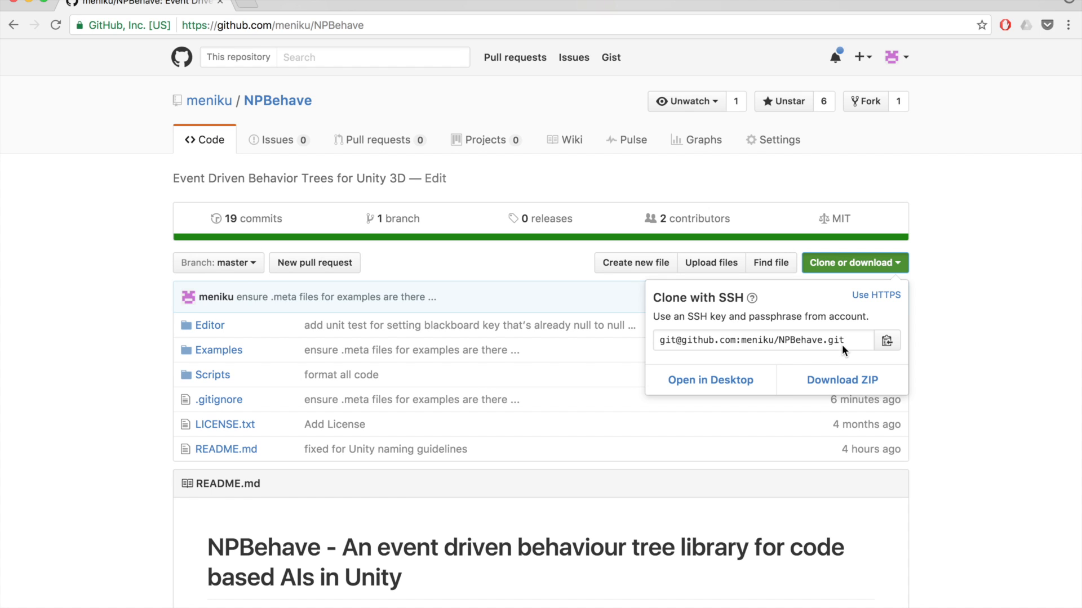
{"action": "left_click", "coordinate": [841, 380]}
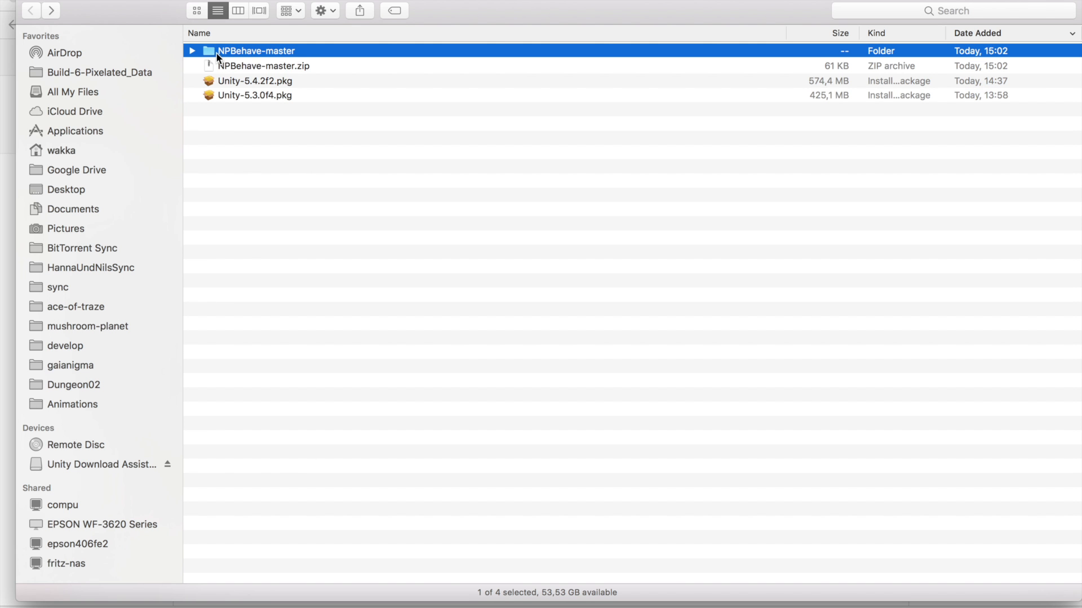
Open the NPBehave-master folder in Finder to add its contents to Assets
{"action": "double_click", "coordinate": [255, 50]}
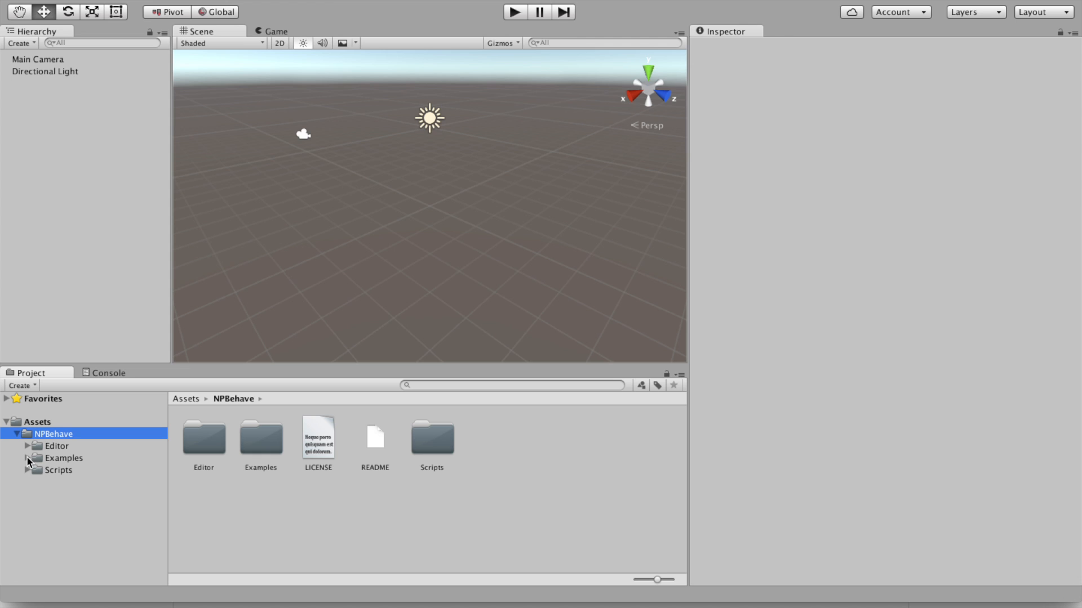
Open the NPBehaveExample_HelloWorldAI scene from the Examples/Scenes folder
{"action": "left_click", "coordinate": [27, 458]}
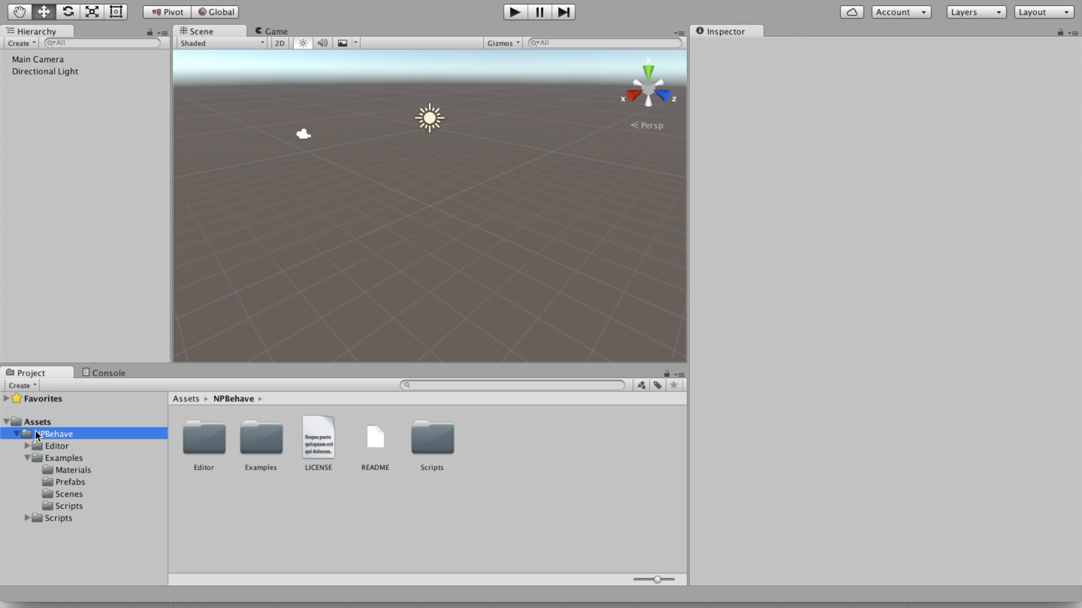
{"action": "left_click", "coordinate": [70, 494]}
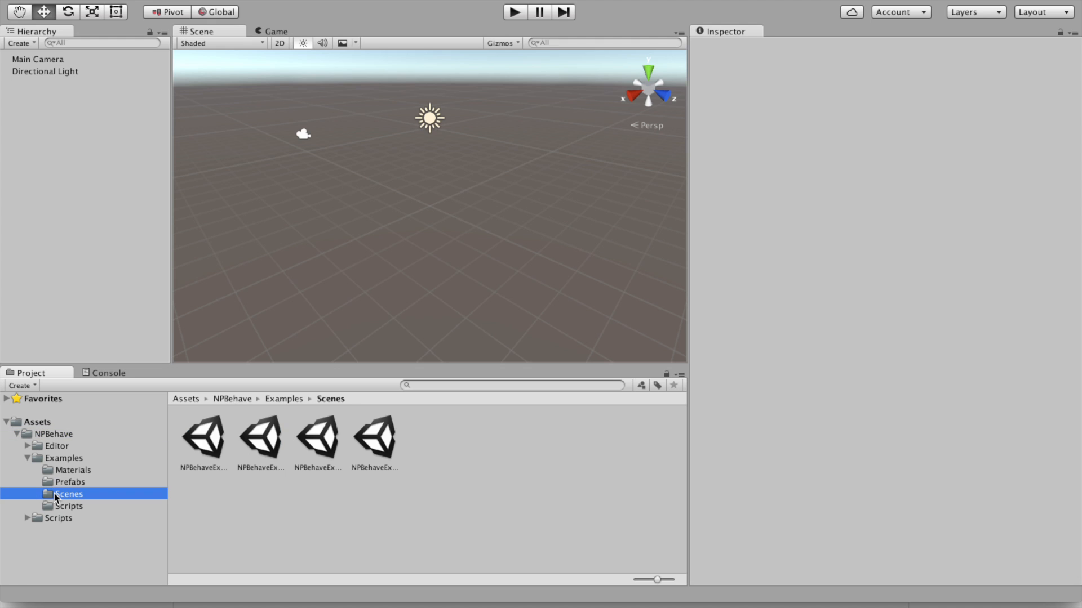
{"action": "mouse_move", "coordinate": [329, 451]}
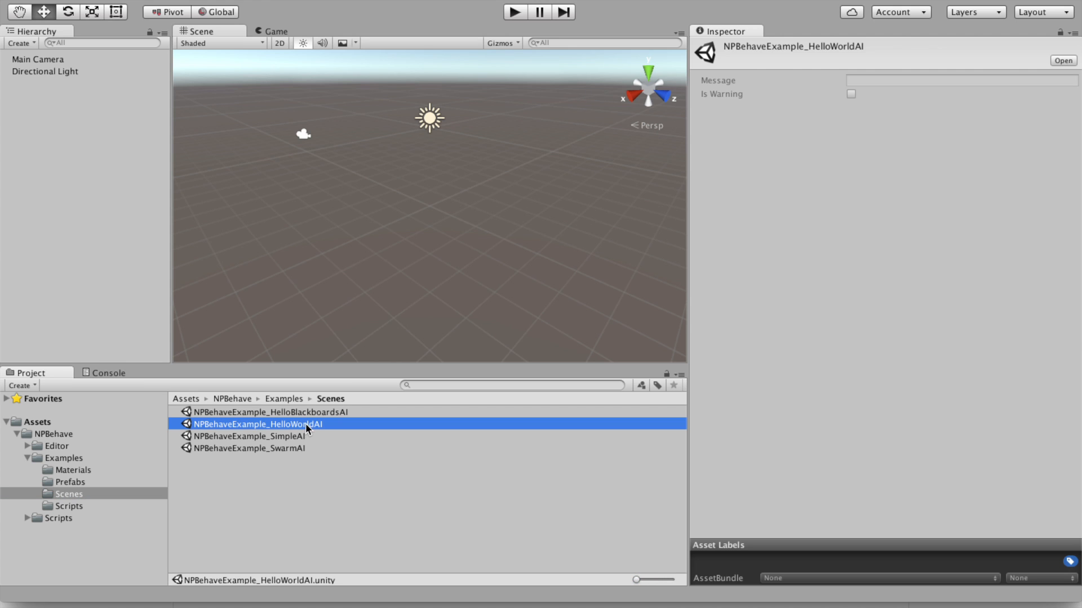
{"action": "double_click", "coordinate": [257, 424]}
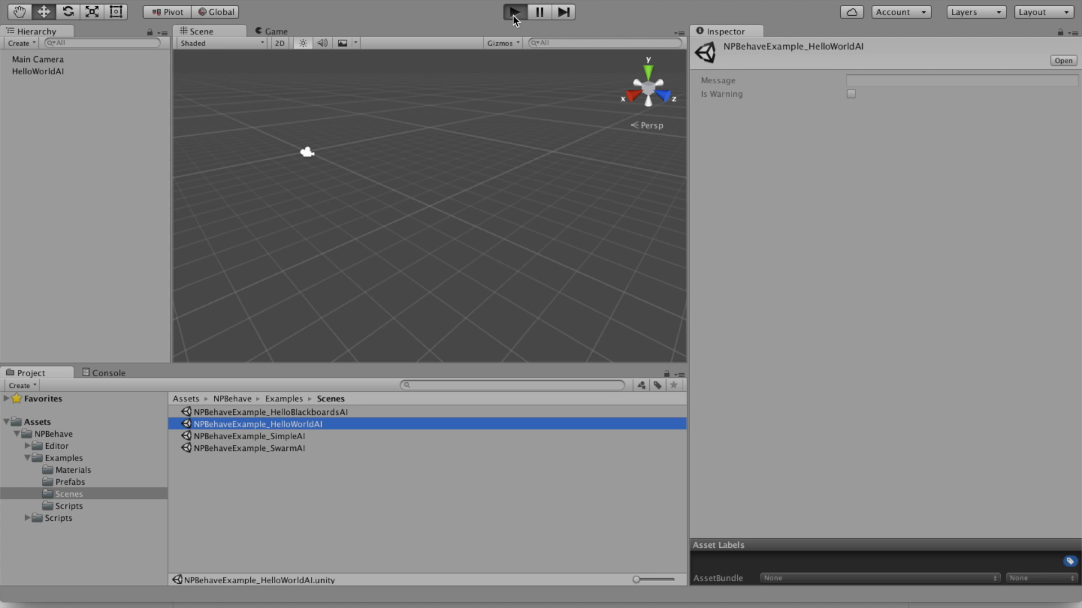
Run and stop the Hello World scene, inspect HelloWorldAI, and show the example scenes
{"action": "left_click", "coordinate": [514, 11]}
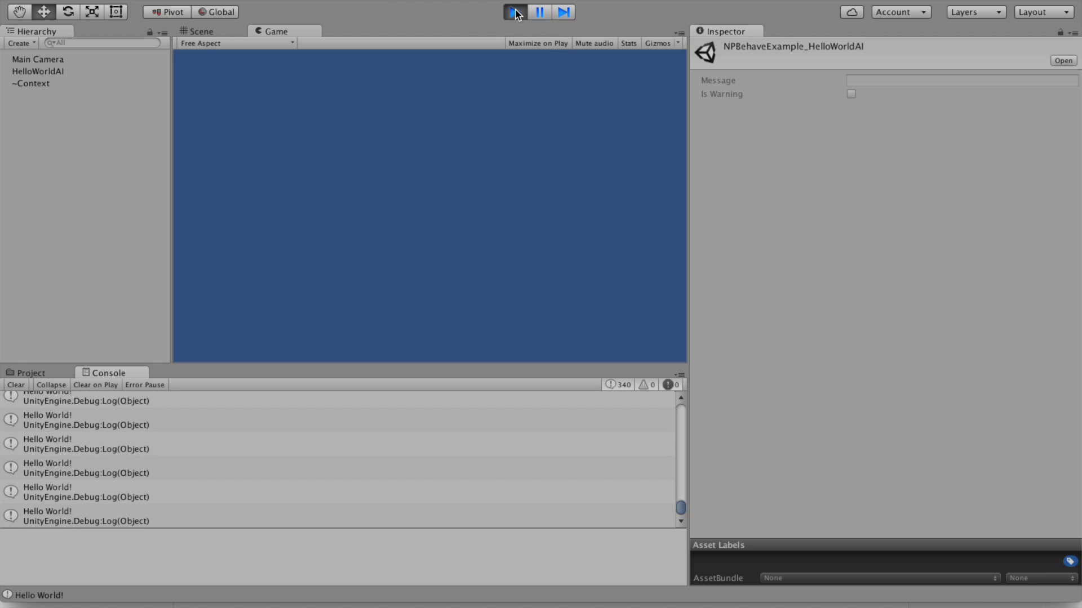
{"action": "left_click", "coordinate": [514, 11]}
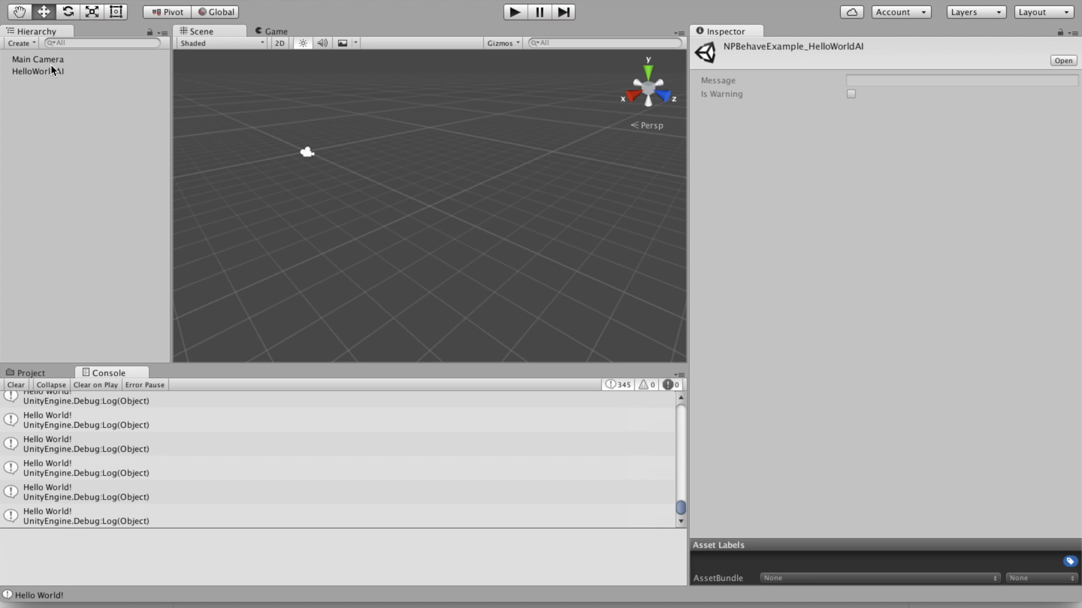
{"action": "left_click", "coordinate": [38, 70]}
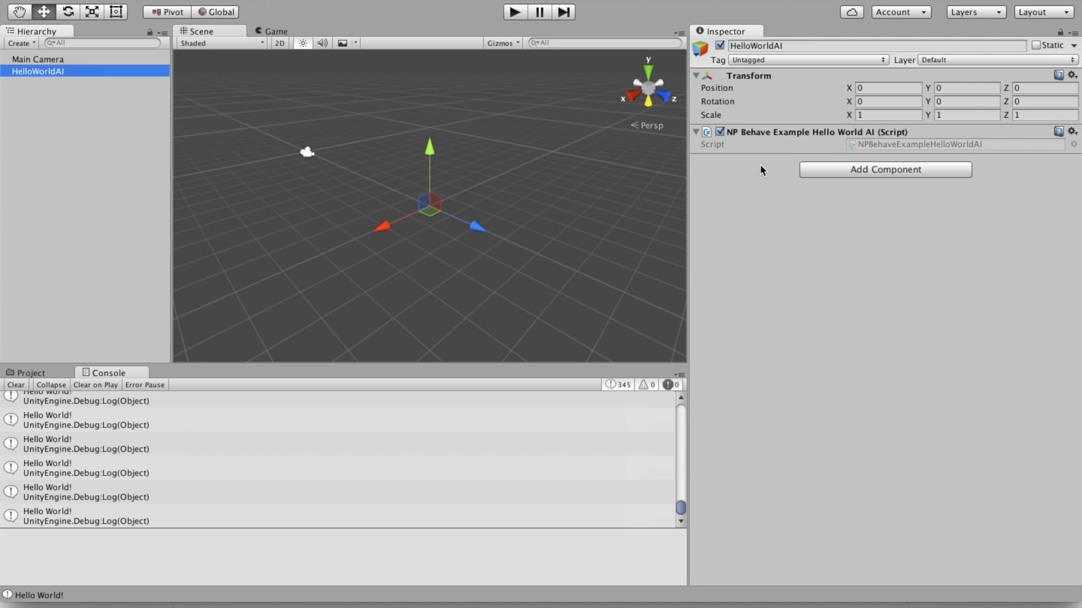
{"action": "mouse_move", "coordinate": [938, 153]}
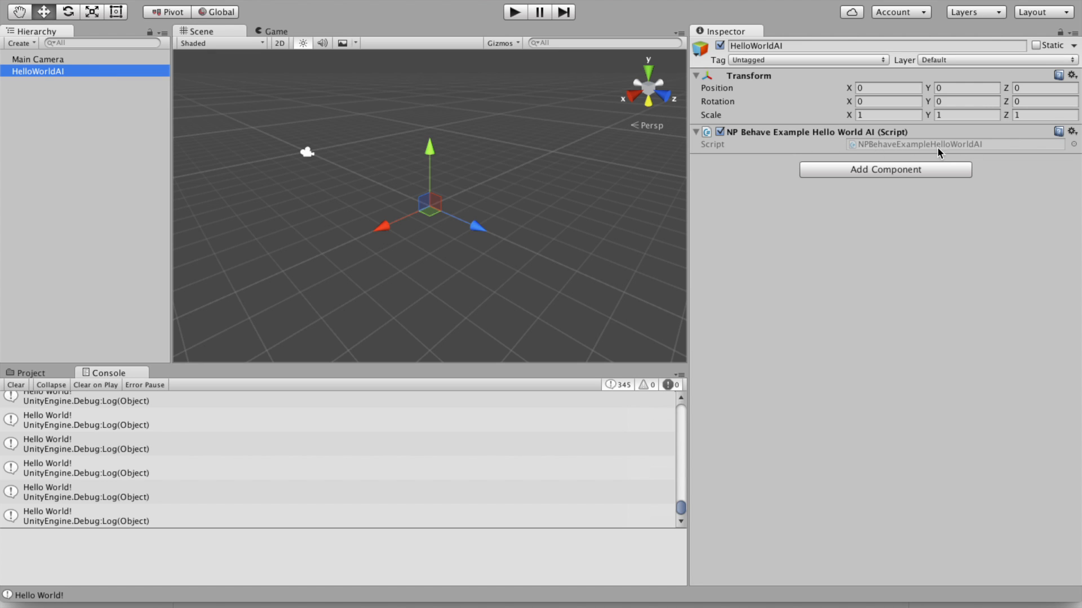
{"action": "left_click", "coordinate": [29, 372]}
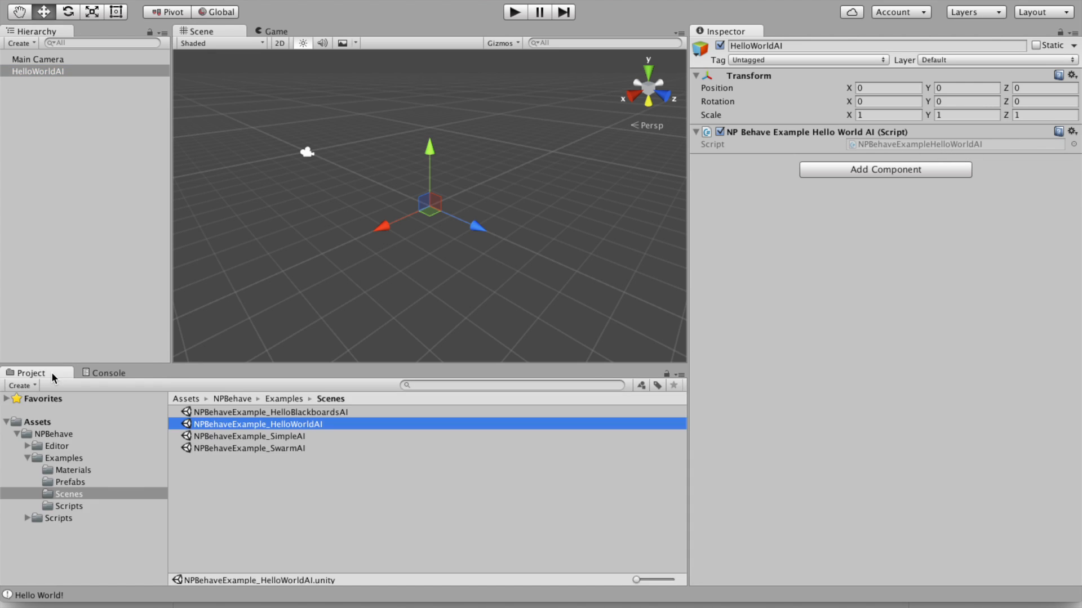
{"action": "mouse_move", "coordinate": [304, 440]}
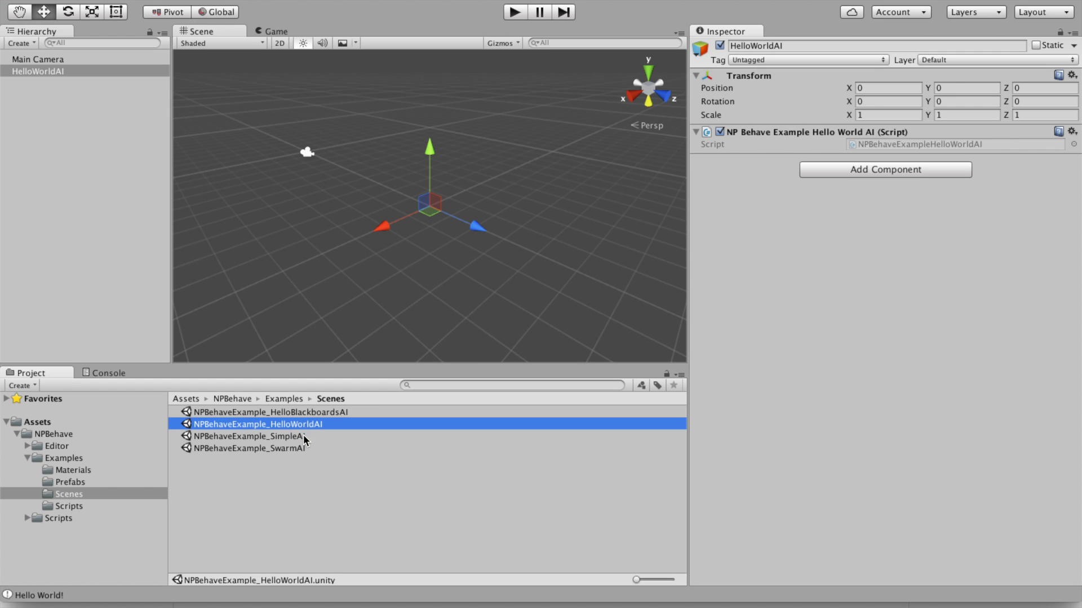
Load NPBehaveExample_SimpleAI, play it with the player and enemy, then stop
{"action": "left_click", "coordinate": [249, 435]}
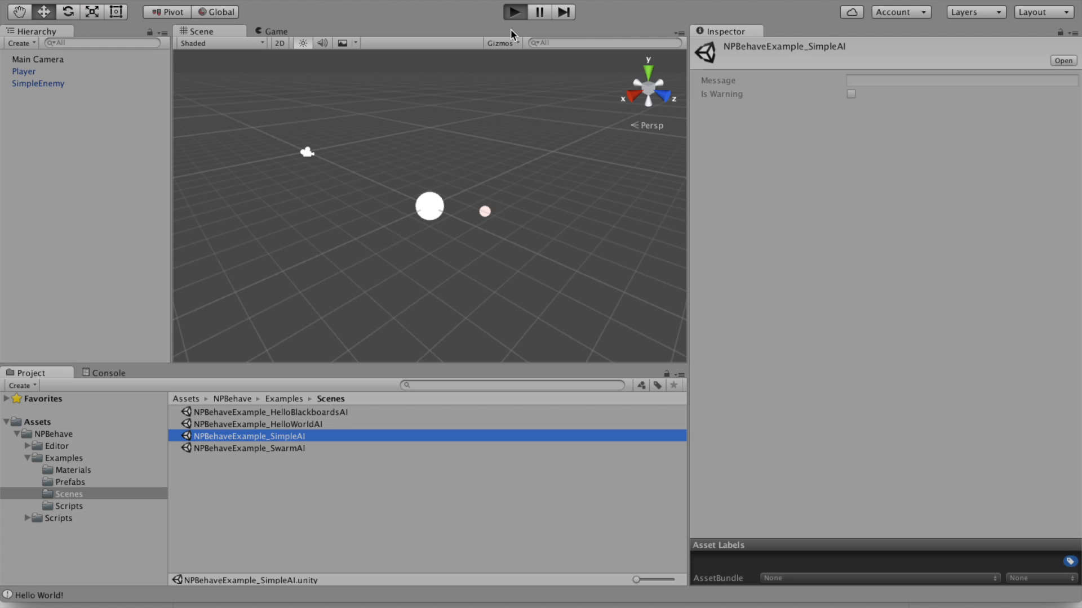
{"action": "left_click", "coordinate": [514, 12]}
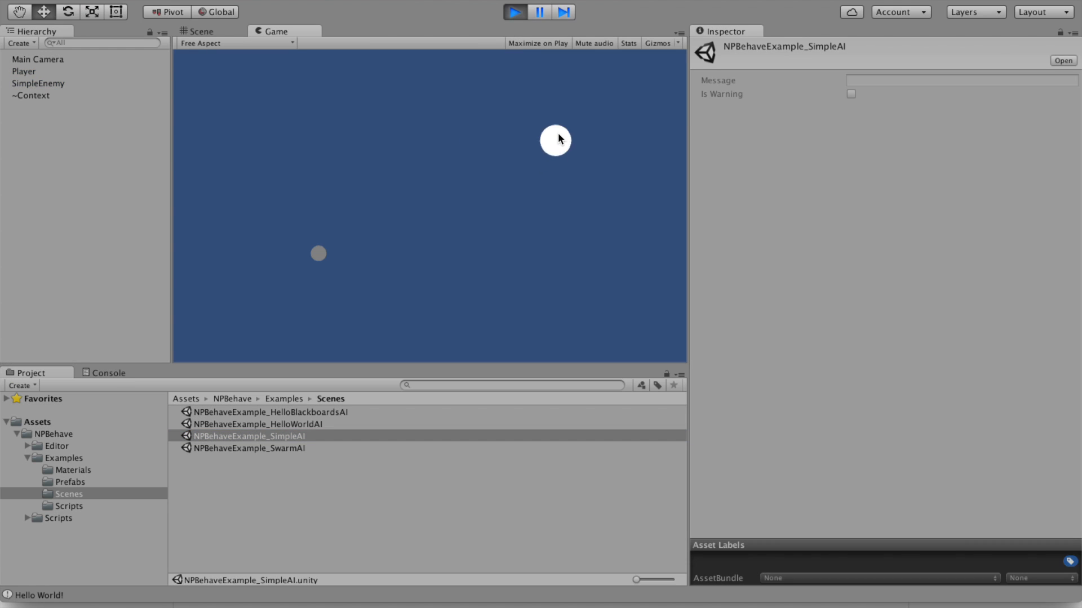
{"action": "mouse_move", "coordinate": [525, 164]}
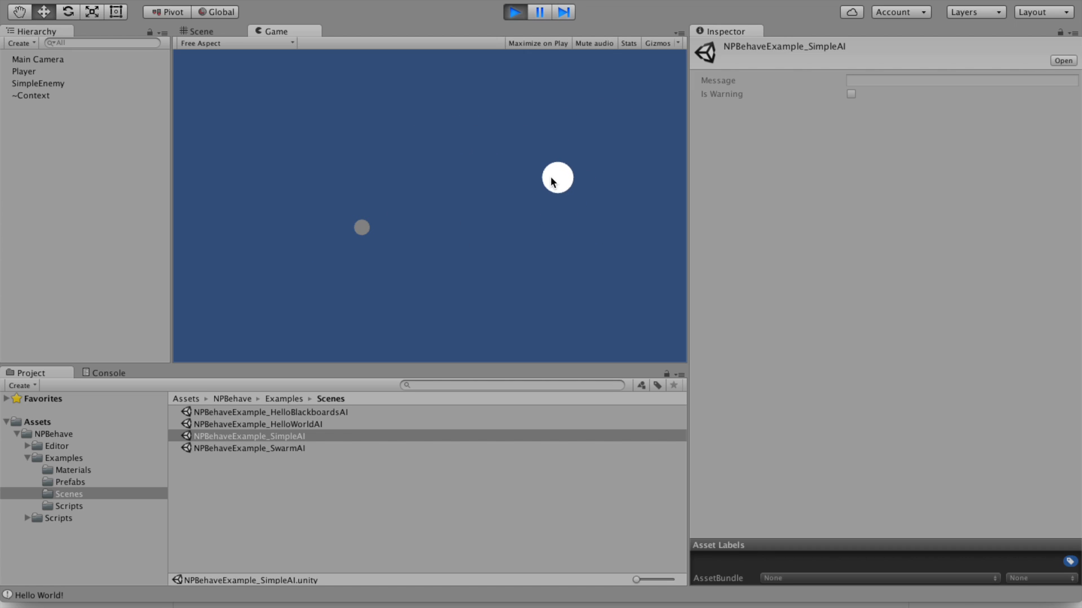
{"action": "mouse_move", "coordinate": [506, 182]}
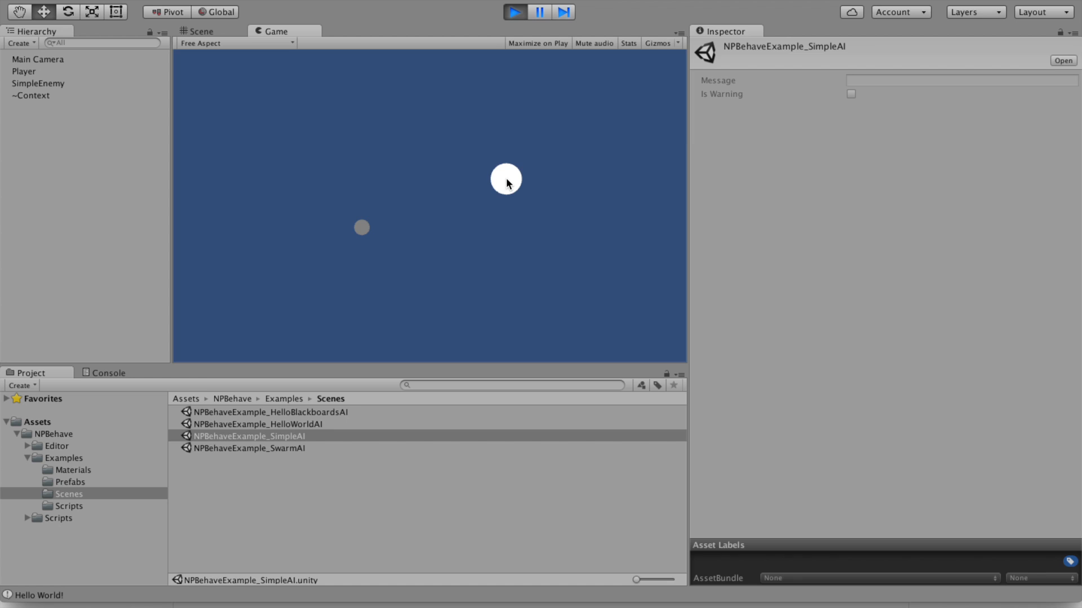
{"action": "mouse_move", "coordinate": [486, 208]}
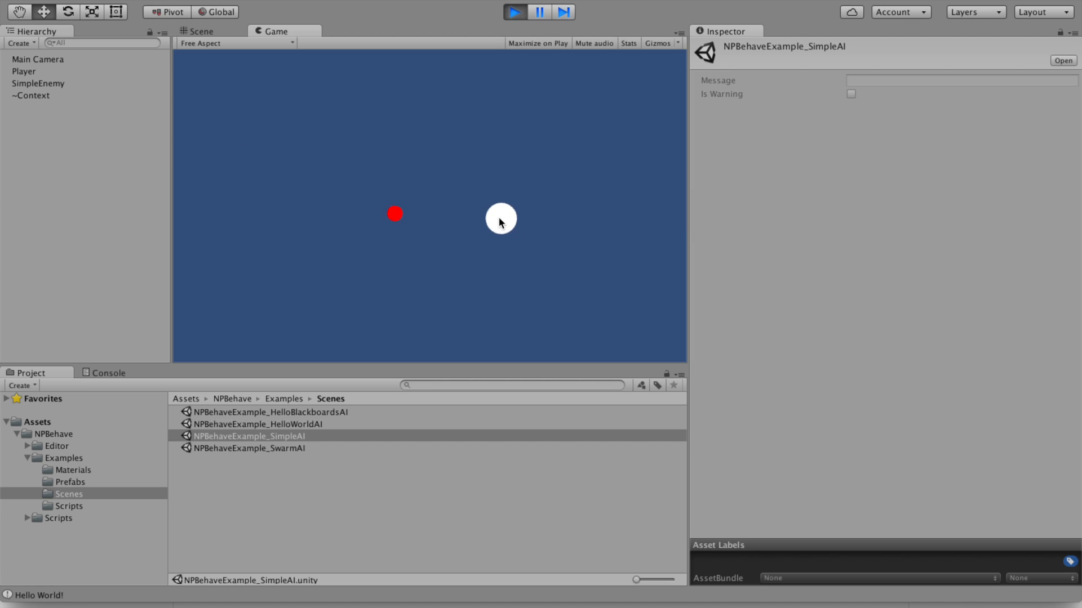
{"action": "left_click", "coordinate": [513, 12]}
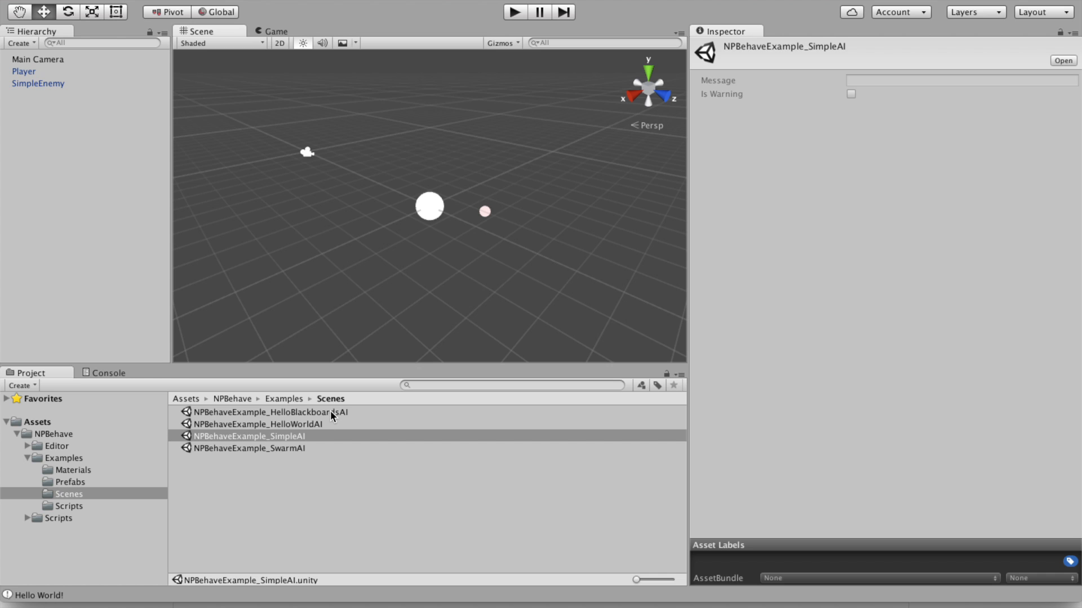
View the SwarmAI scene, then reopen HelloWorldAI and inspect its Hello World AI script
{"action": "double_click", "coordinate": [248, 448]}
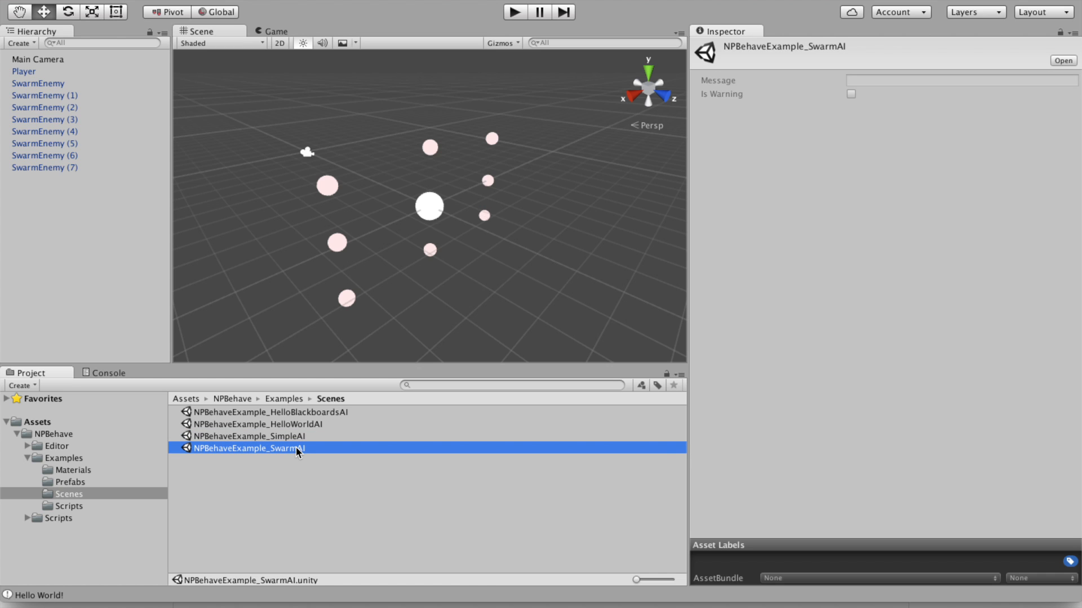
{"action": "mouse_move", "coordinate": [304, 455]}
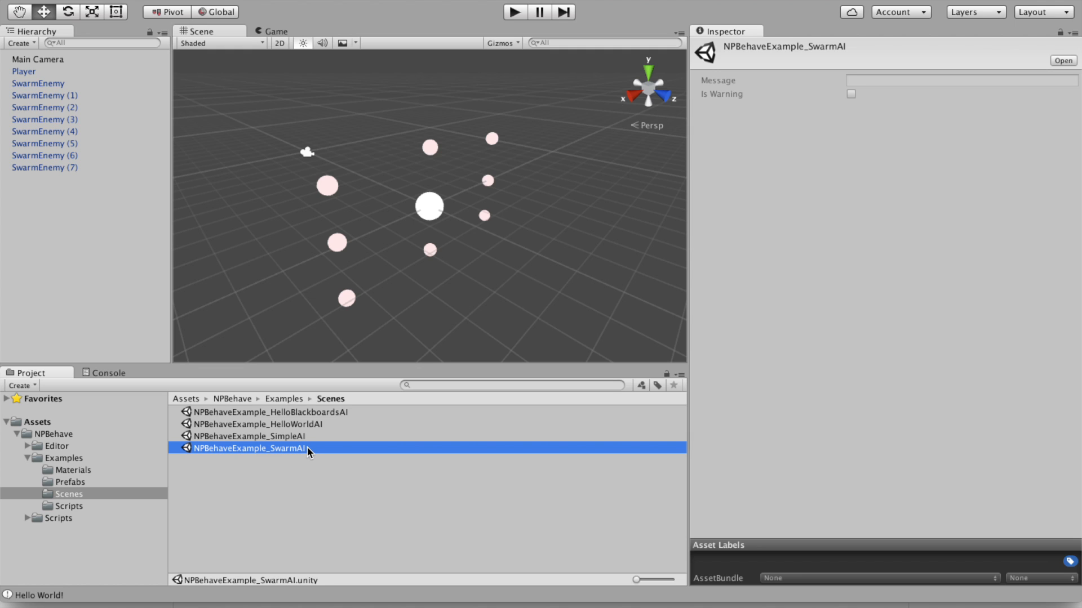
{"action": "mouse_move", "coordinate": [377, 472]}
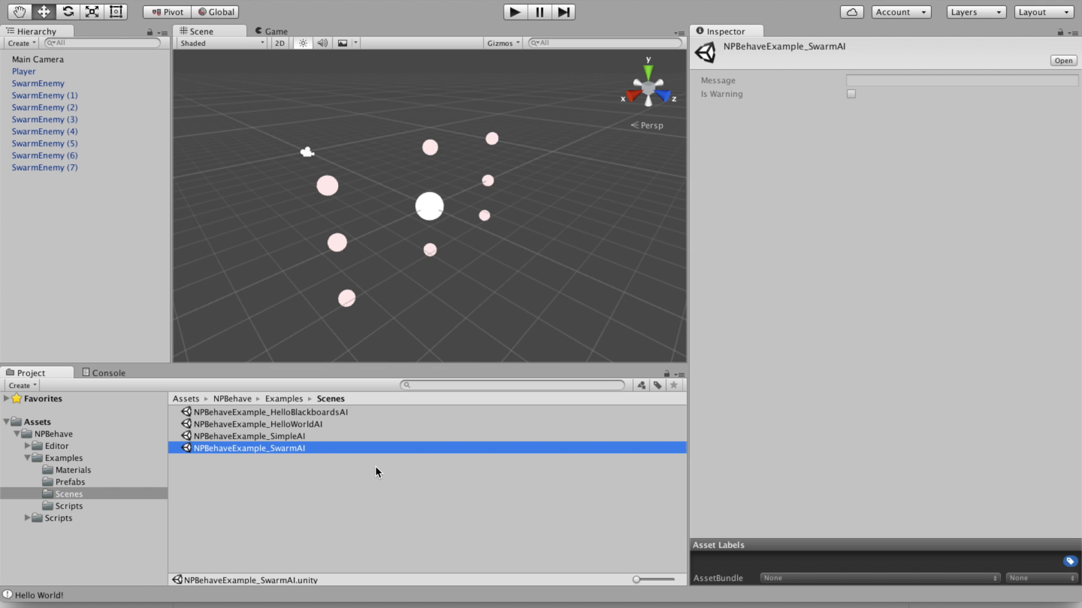
{"action": "mouse_move", "coordinate": [192, 461]}
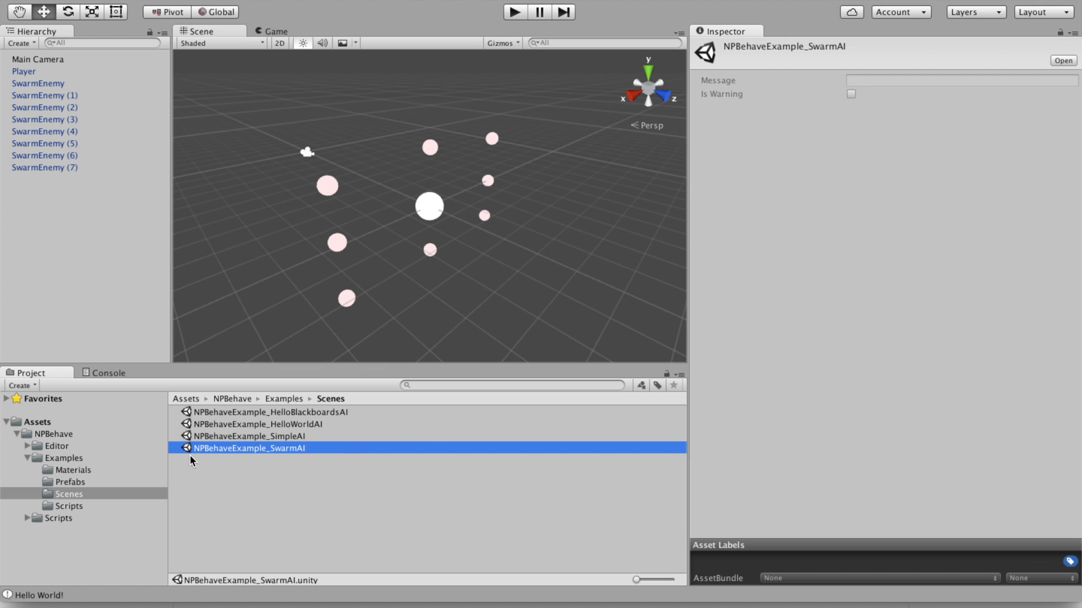
{"action": "double_click", "coordinate": [255, 424]}
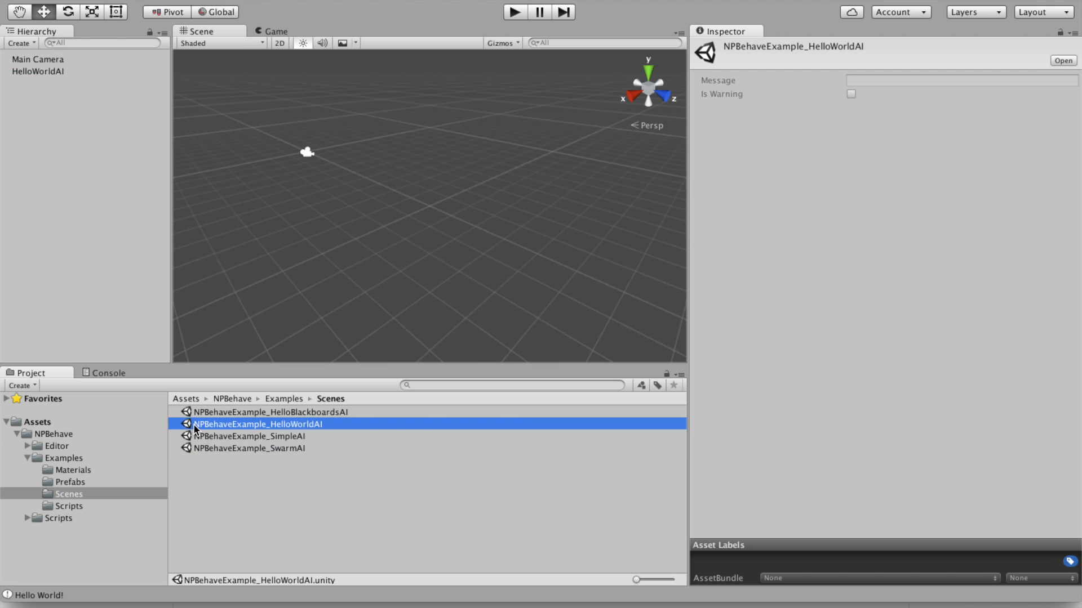
{"action": "left_click", "coordinate": [37, 71]}
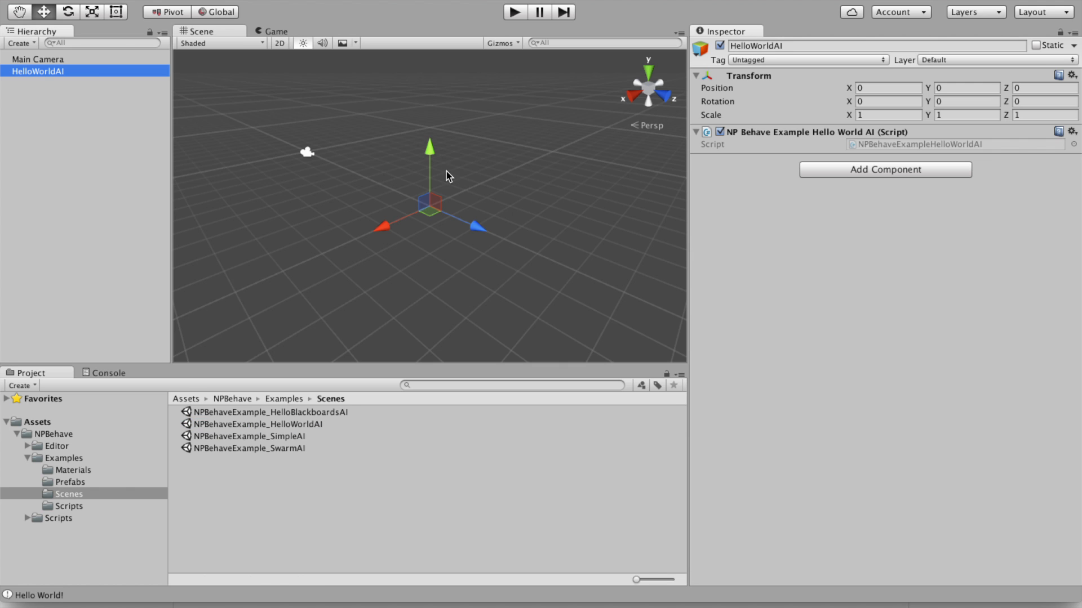
{"action": "mouse_move", "coordinate": [270, 443]}
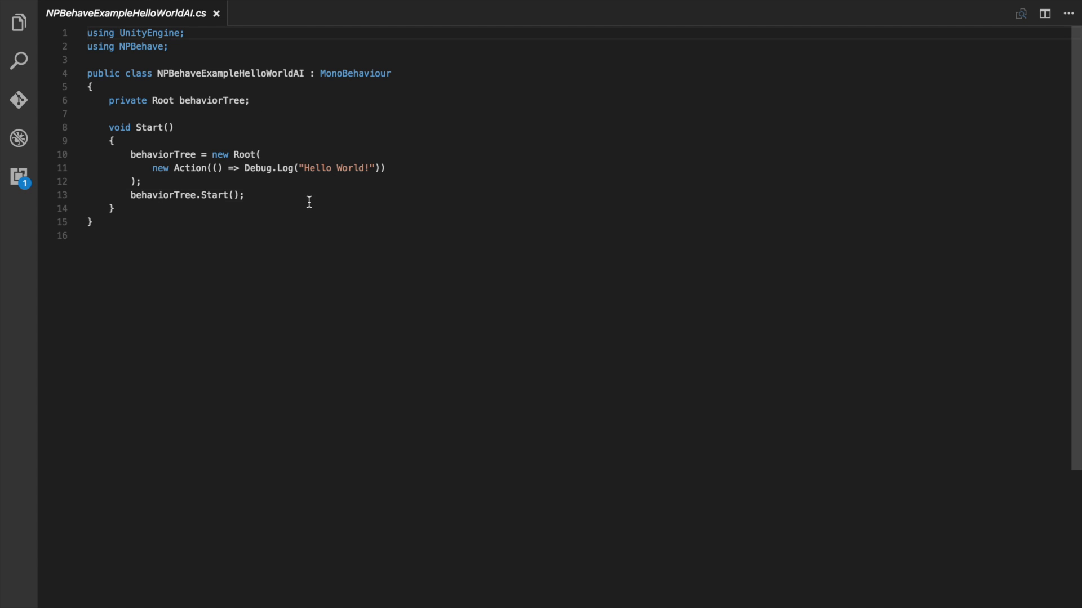
Highlight the behaviour tree setup code in Start of NPBehaveExampleHelloWorldAI.cs
{"action": "left_click_drag", "start_coordinate": [131, 153], "coordinate": [246, 194]}
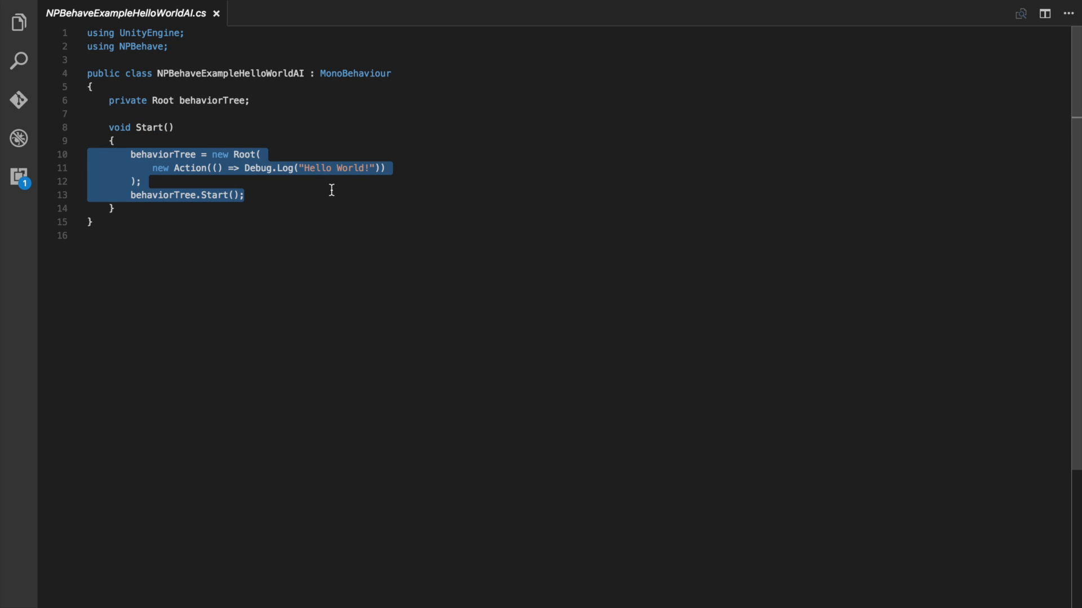
{"action": "mouse_move", "coordinate": [393, 101]}
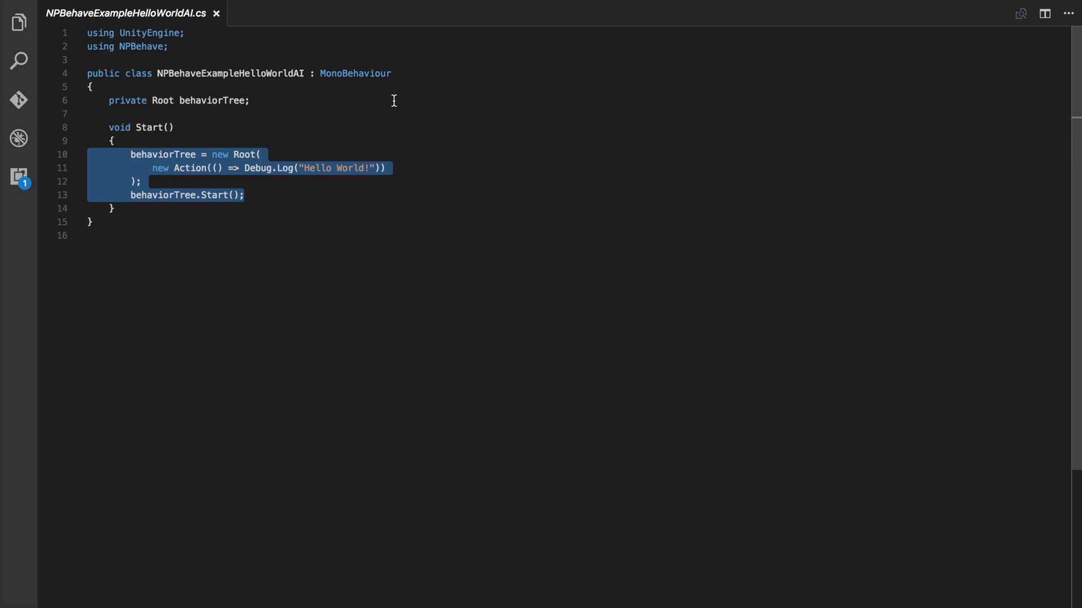